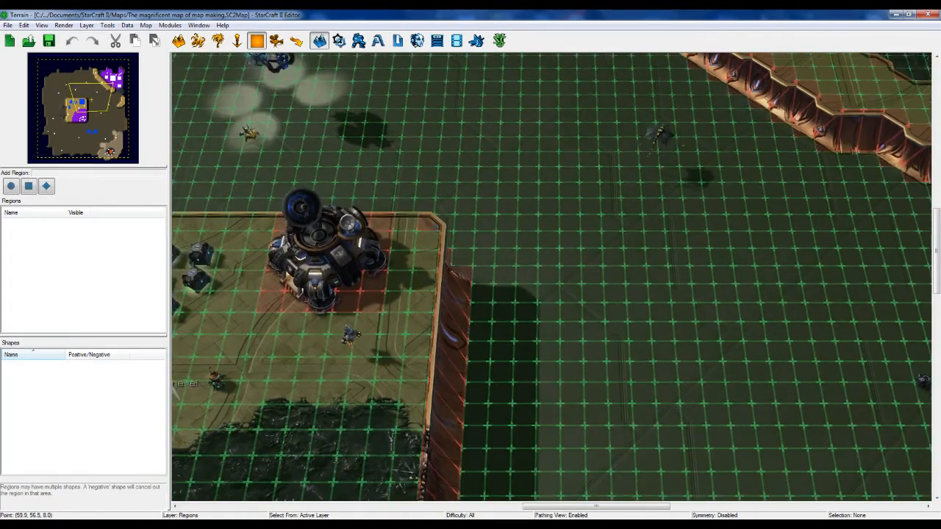
Pick the Mad marine train command entry, then close its details
{"action": "scroll", "scroll_direction": "down", "scroll_amount": 3}
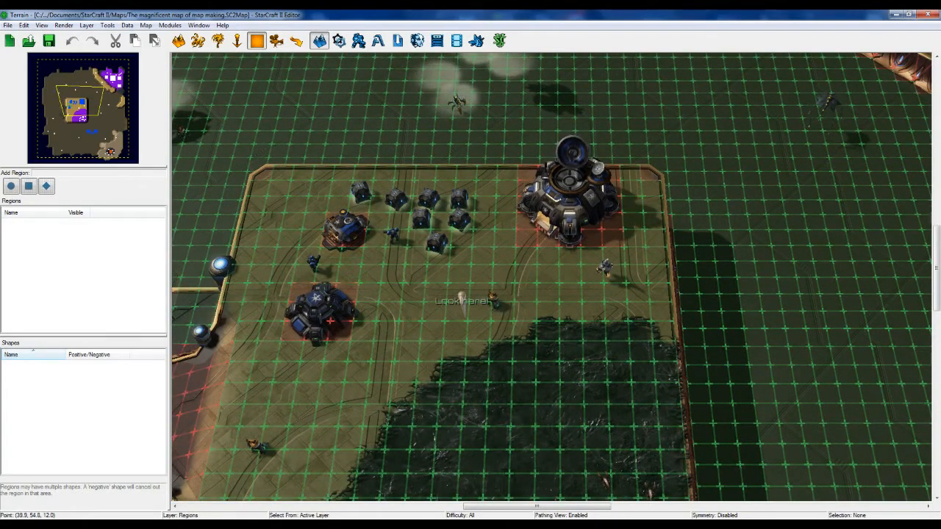
{"action": "scroll", "scroll_direction": "down", "scroll_amount": 3}
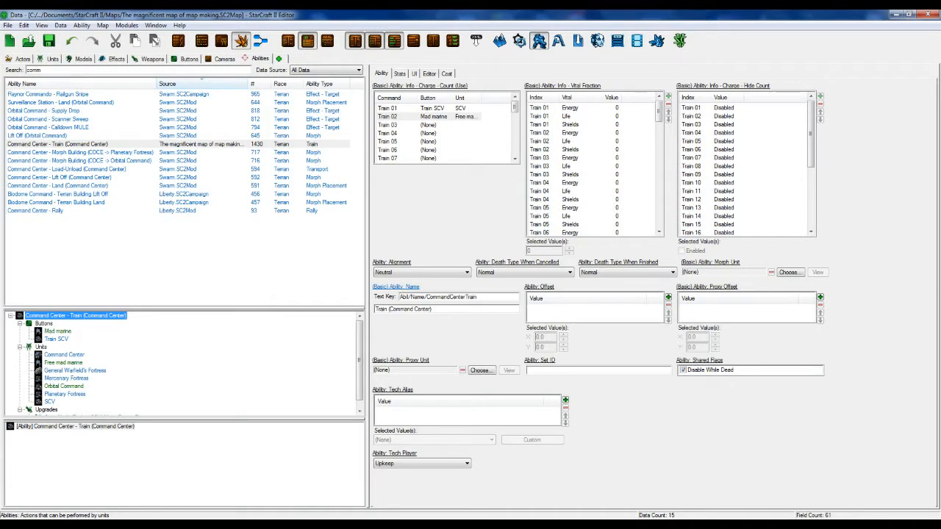
{"action": "left_click", "coordinate": [427, 116]}
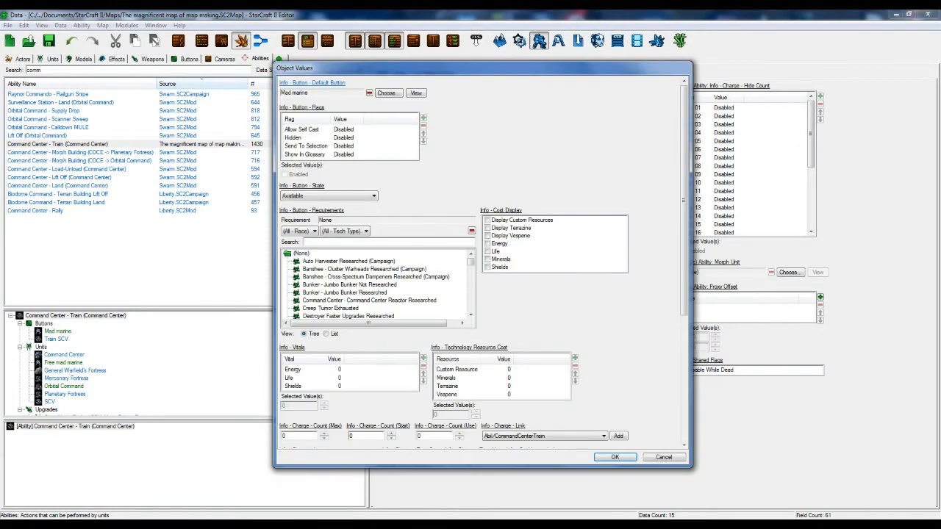
{"action": "scroll", "scroll_direction": "down", "scroll_amount": 3}
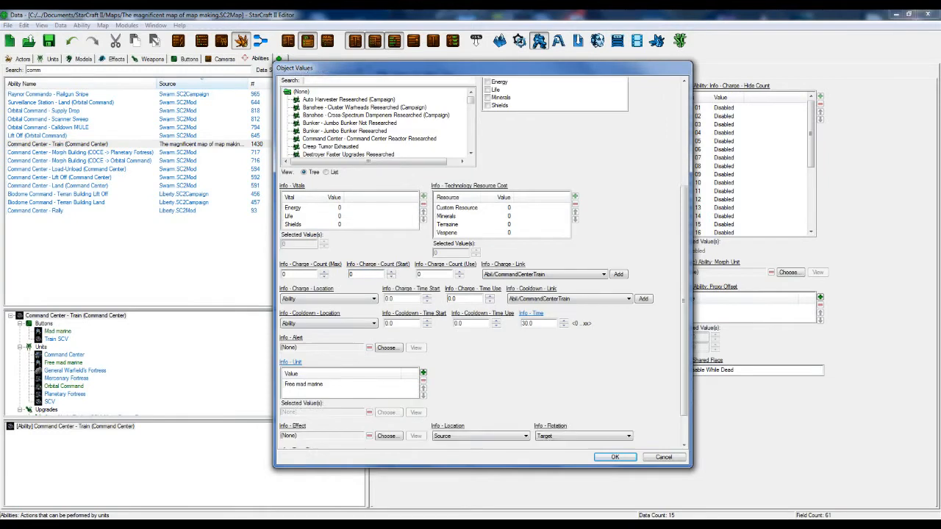
{"action": "left_click", "coordinate": [615, 457]}
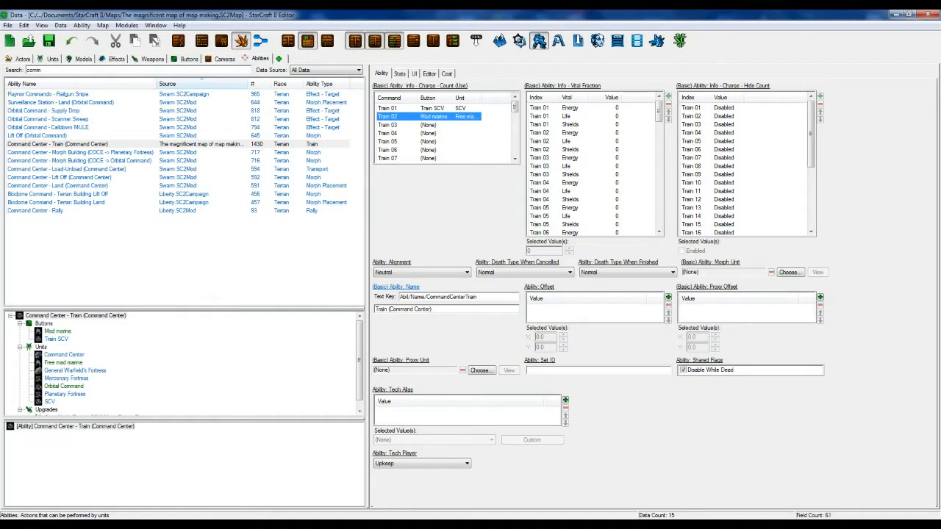
In Effects data, set the Train madmarine effect's Ability Command to 1
{"action": "left_click", "coordinate": [112, 59]}
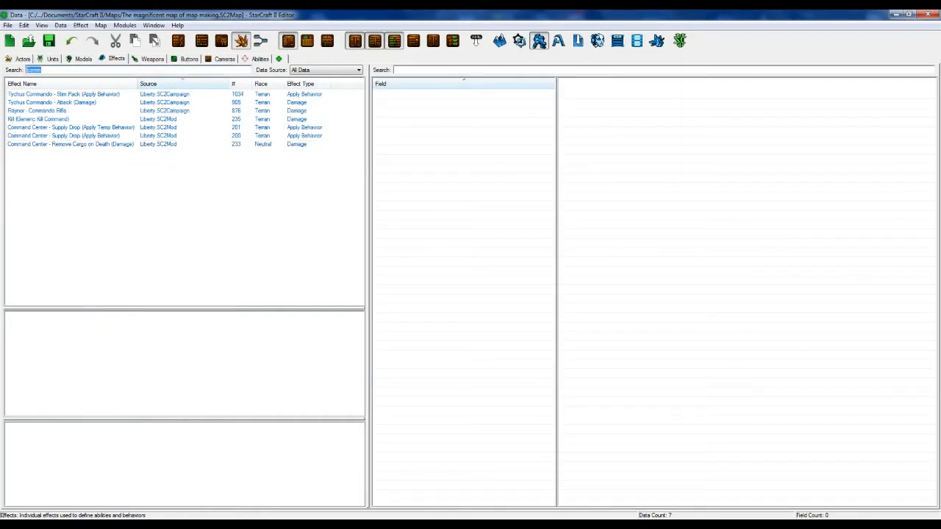
{"action": "type", "text": "cran"}
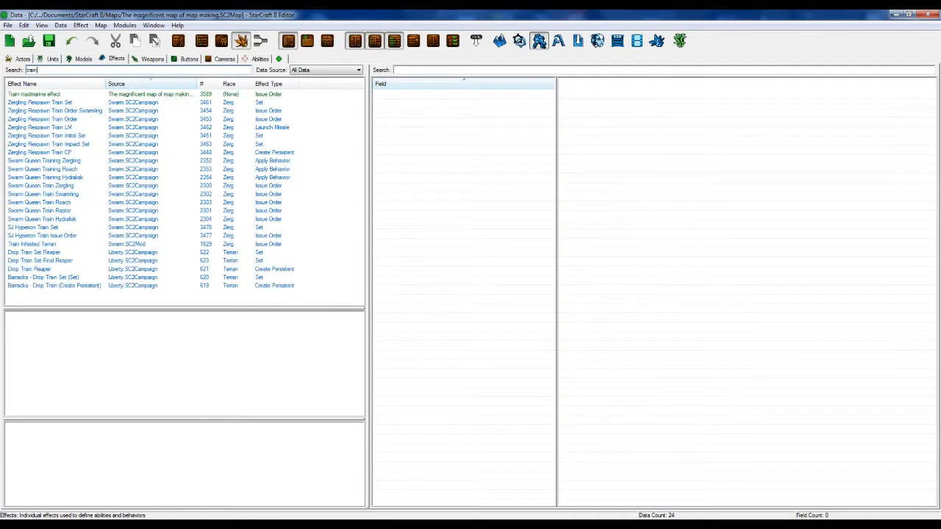
{"action": "left_click", "coordinate": [34, 94]}
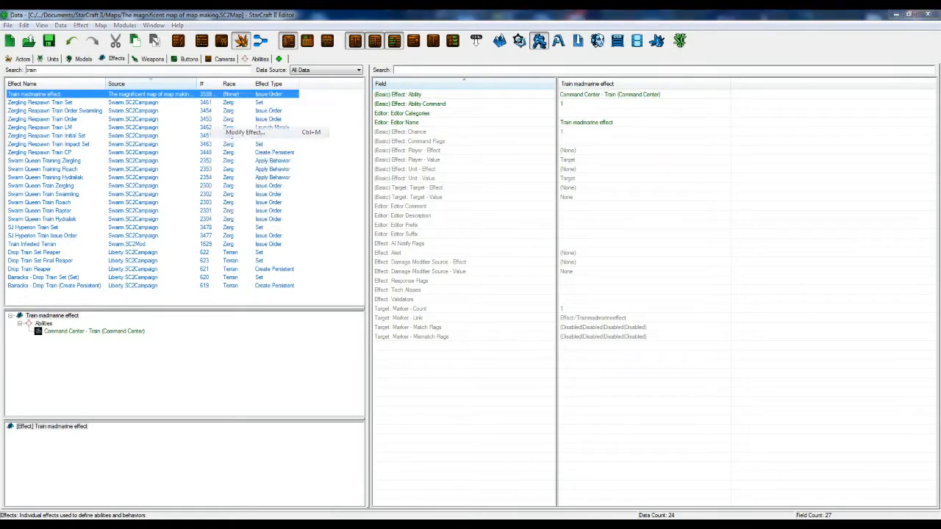
{"action": "left_click", "coordinate": [245, 132]}
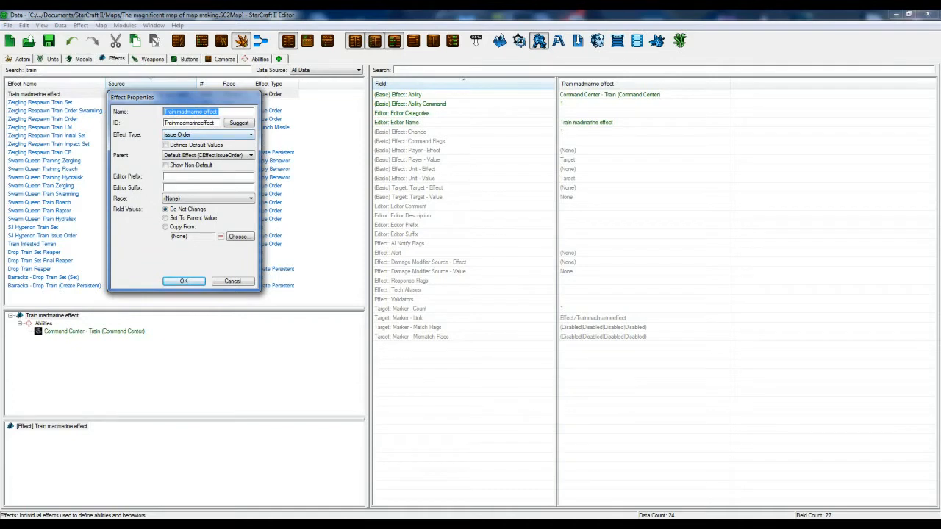
{"action": "left_click", "coordinate": [184, 281]}
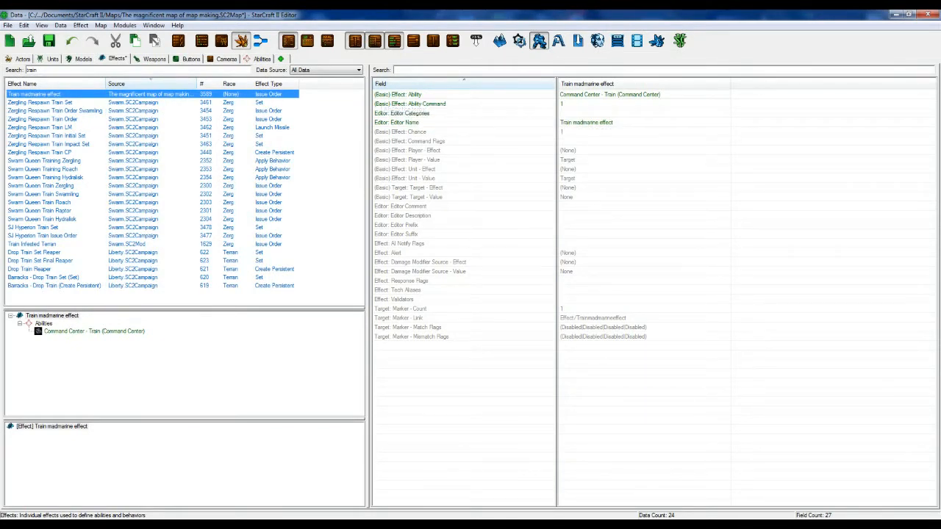
{"action": "left_click", "coordinate": [645, 94]}
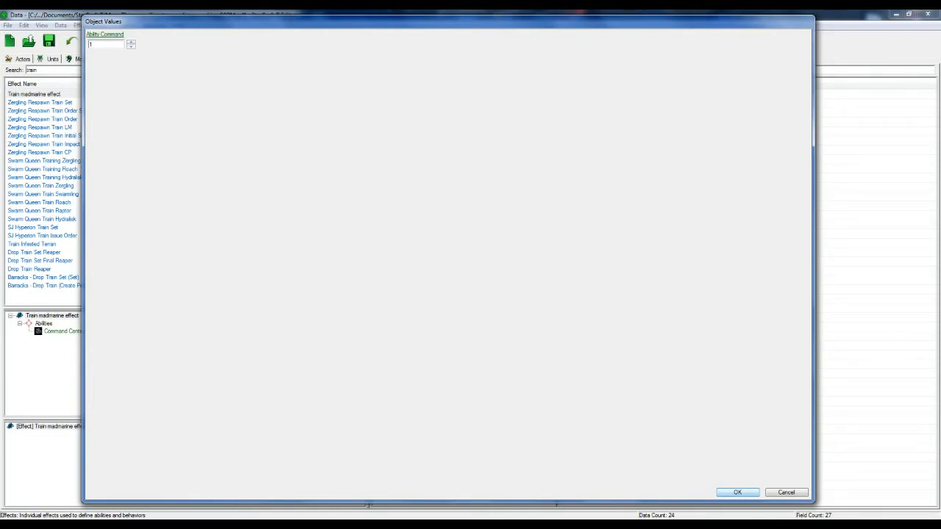
{"action": "left_click", "coordinate": [738, 492]}
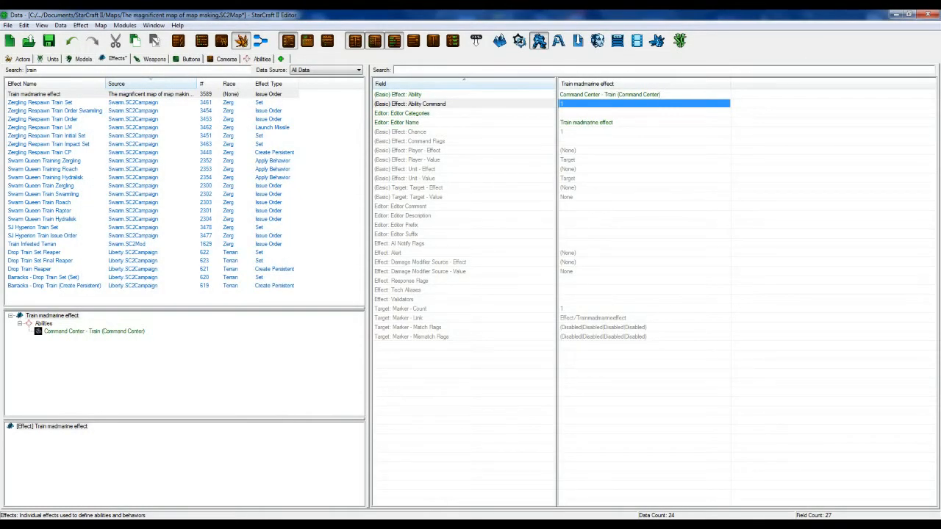
{"action": "mouse_move", "coordinate": [540, 156]}
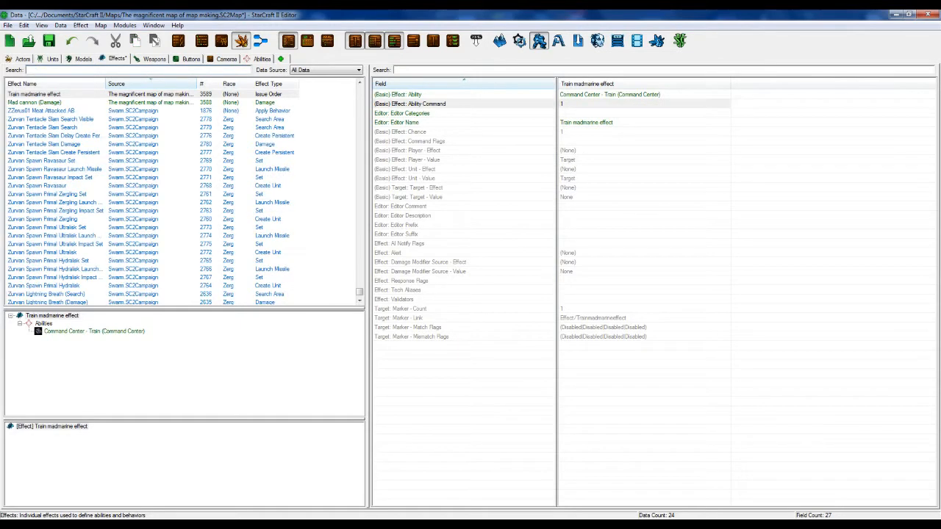
Add a Buff behavior named 'Autotrain buff' with a suggested ID
{"action": "left_click", "coordinate": [281, 58]}
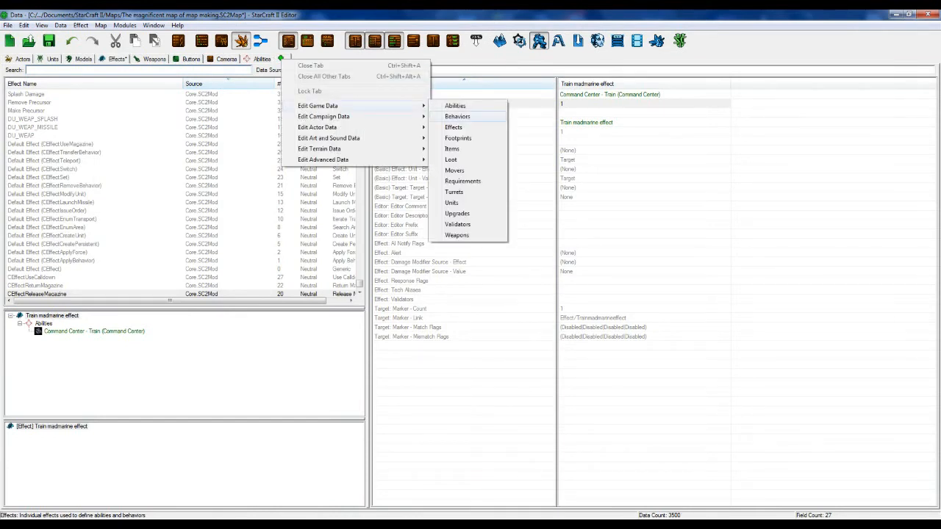
{"action": "left_click", "coordinate": [457, 116]}
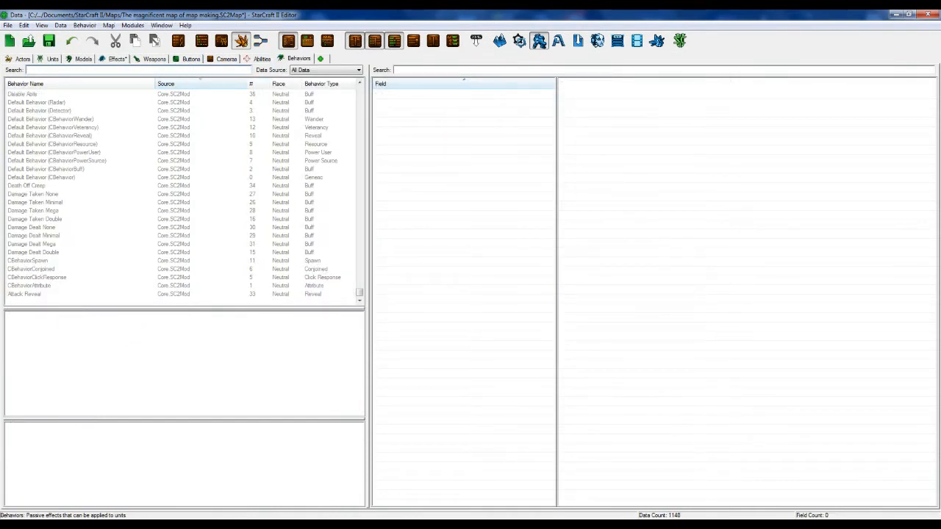
{"action": "double_click", "coordinate": [53, 153]}
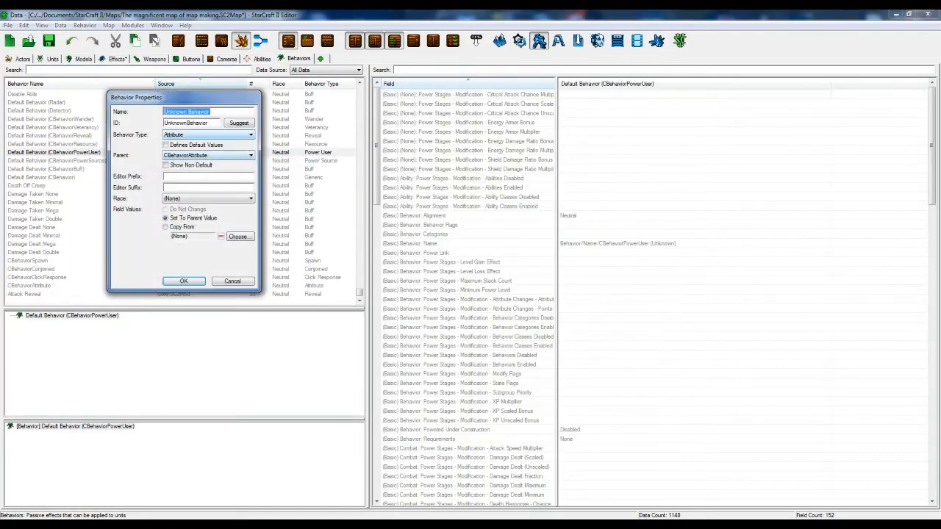
{"action": "type", "text": "Autotrain buff"}
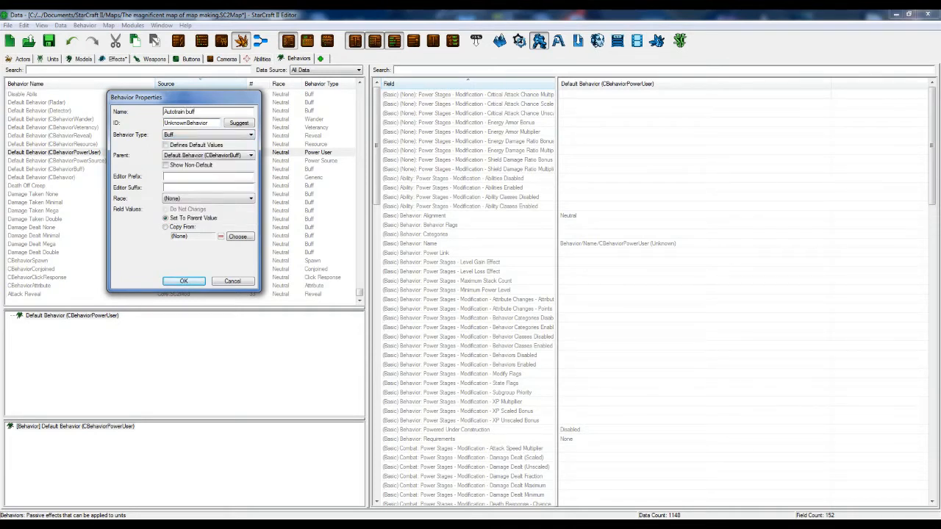
{"action": "left_click", "coordinate": [238, 122]}
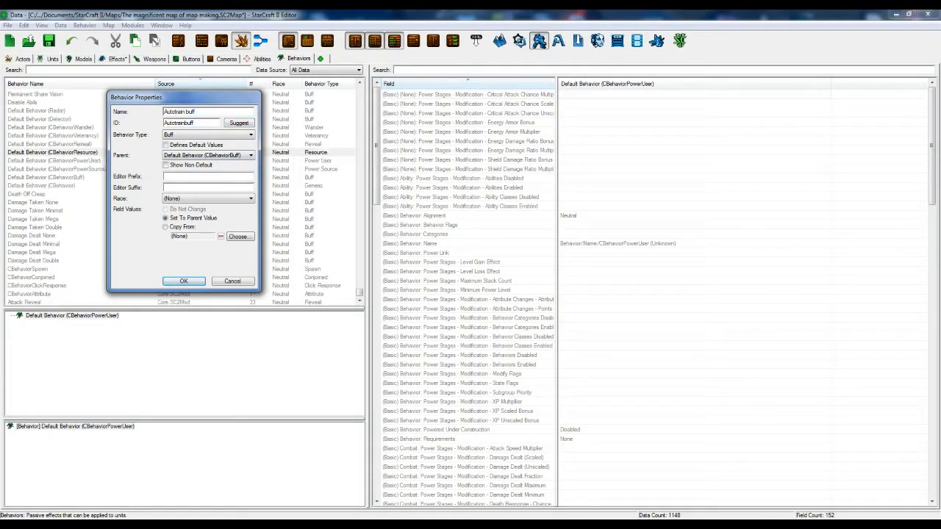
{"action": "left_click", "coordinate": [184, 281]}
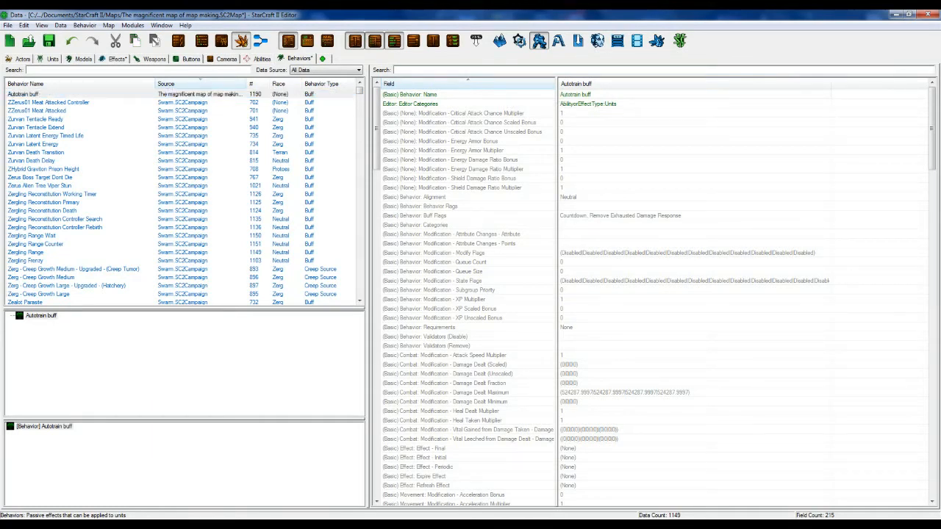
Show Autotrain buff's fields as a table filtered by 'effec' and edit Effect - Initial
{"action": "type", "text": "show"}
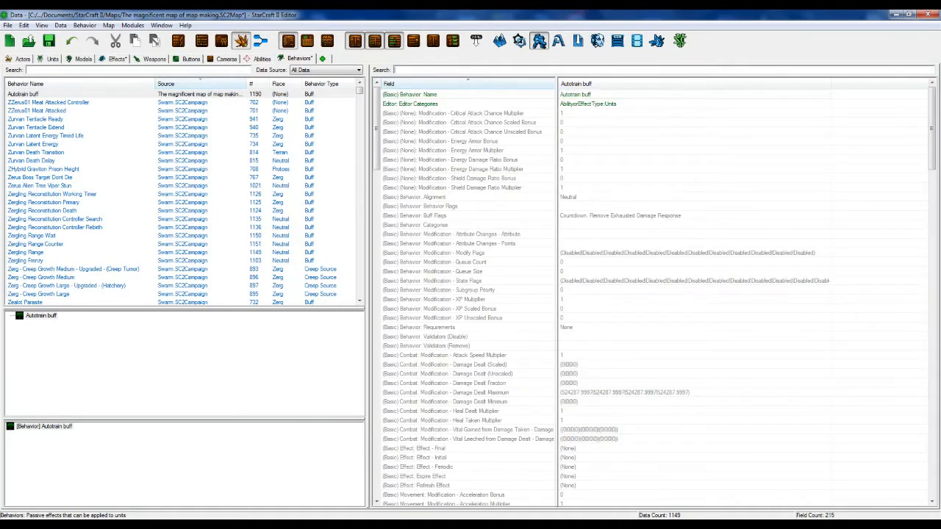
{"action": "type", "text": "vl"}
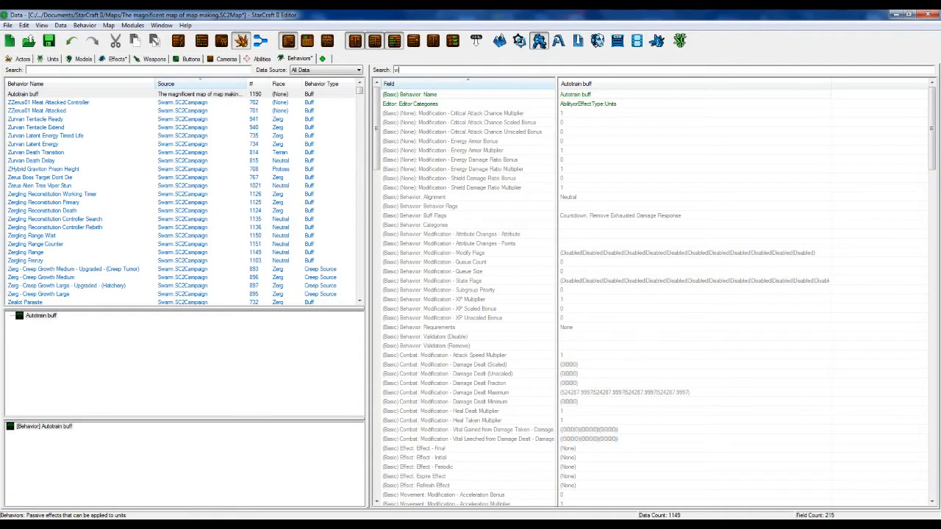
{"action": "type", "text": "is"}
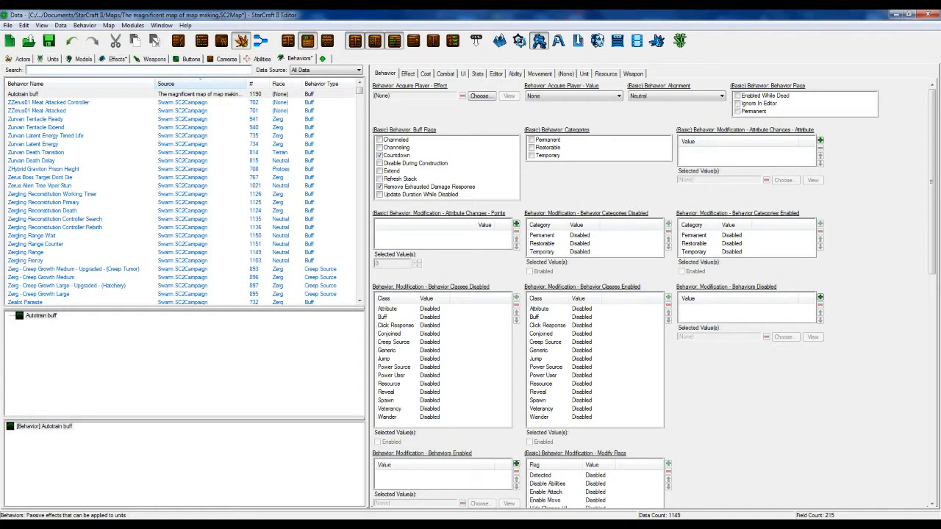
{"action": "left_click", "coordinate": [532, 139]}
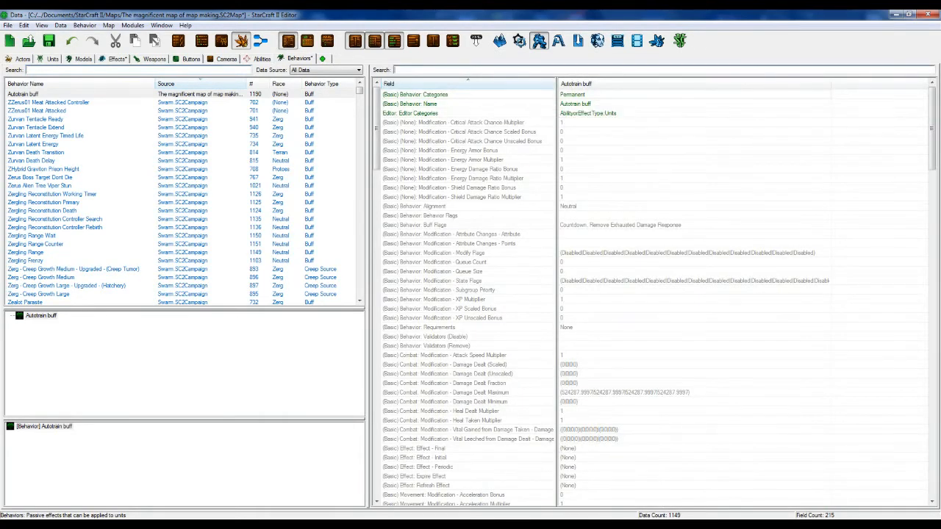
{"action": "type", "text": "effect"}
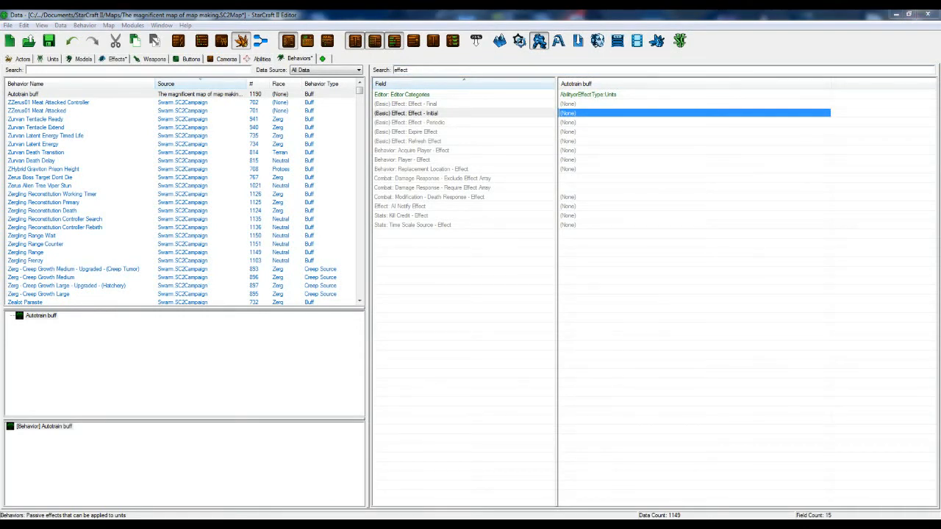
{"action": "double_click", "coordinate": [691, 113]}
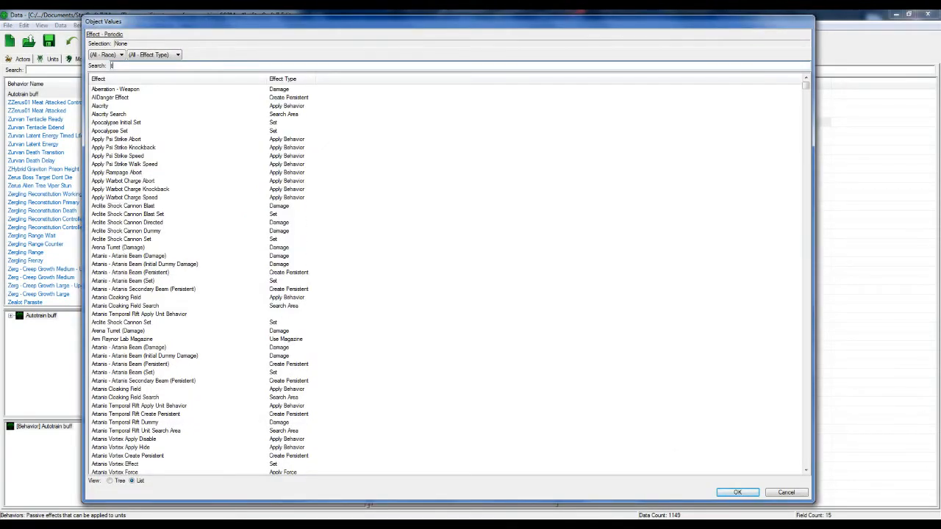
Set the buff's effect to Train madmarine effect with a 30-second period
{"action": "type", "text": "train m"}
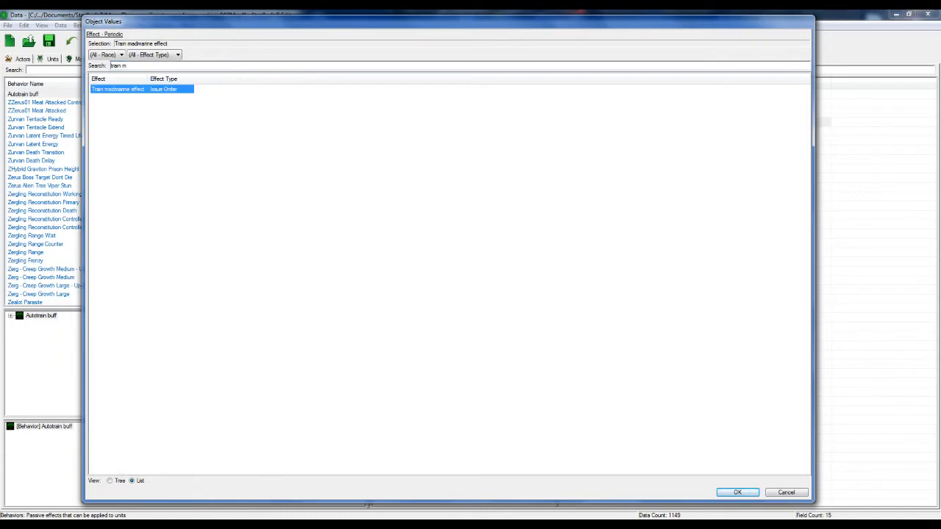
{"action": "left_click", "coordinate": [737, 493]}
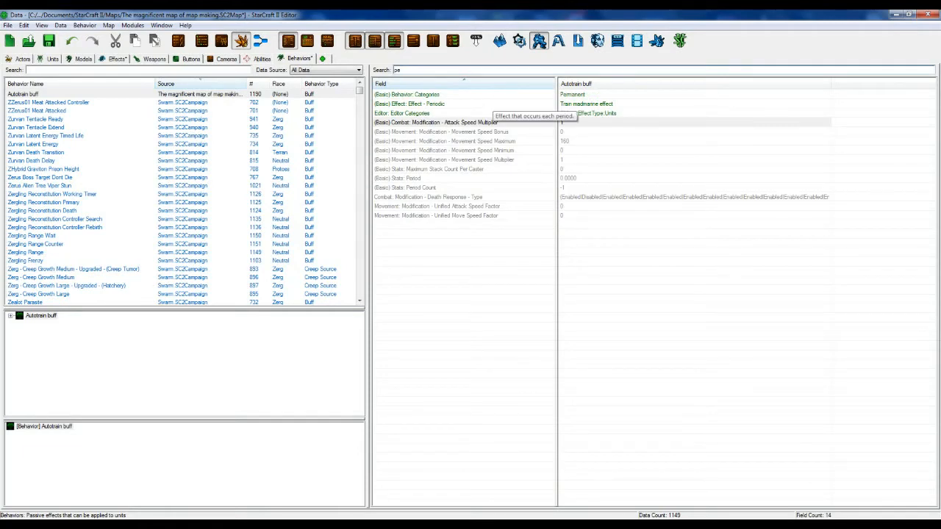
{"action": "left_click", "coordinate": [441, 178]}
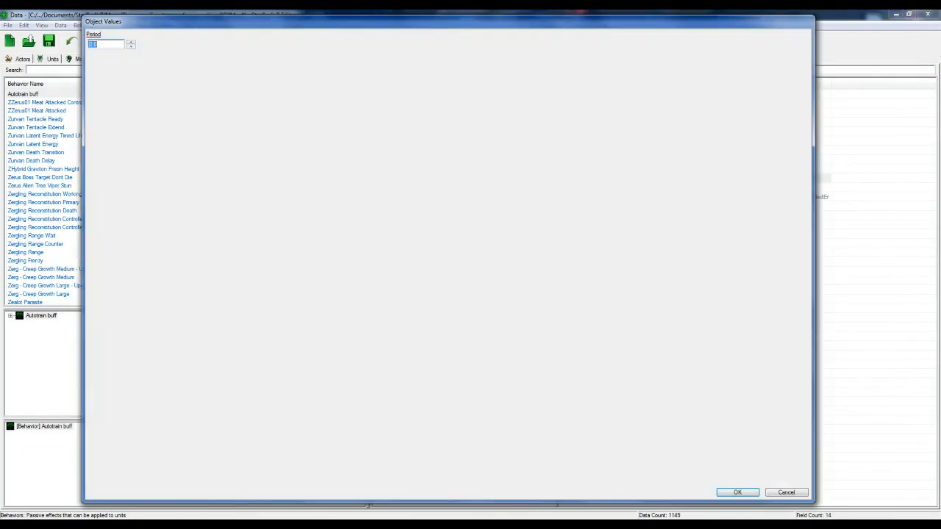
{"action": "type", "text": "30"}
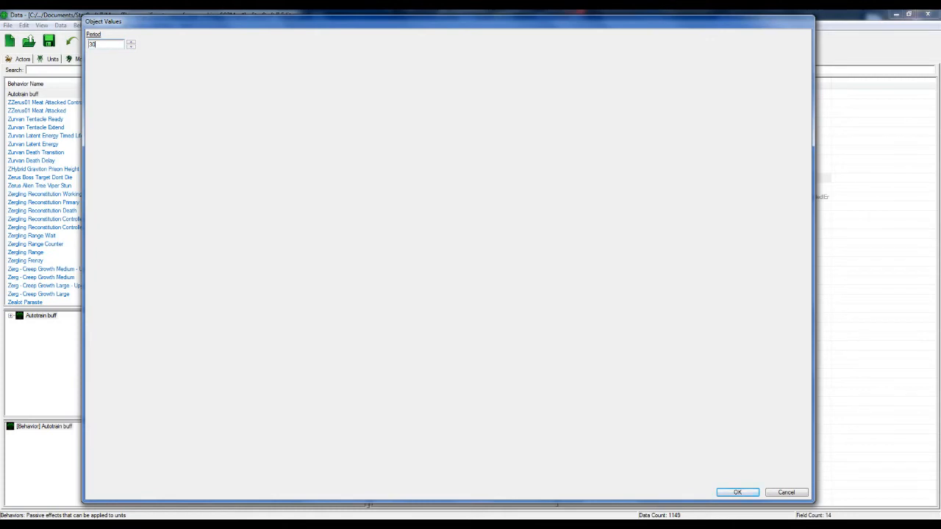
{"action": "left_click", "coordinate": [737, 492]}
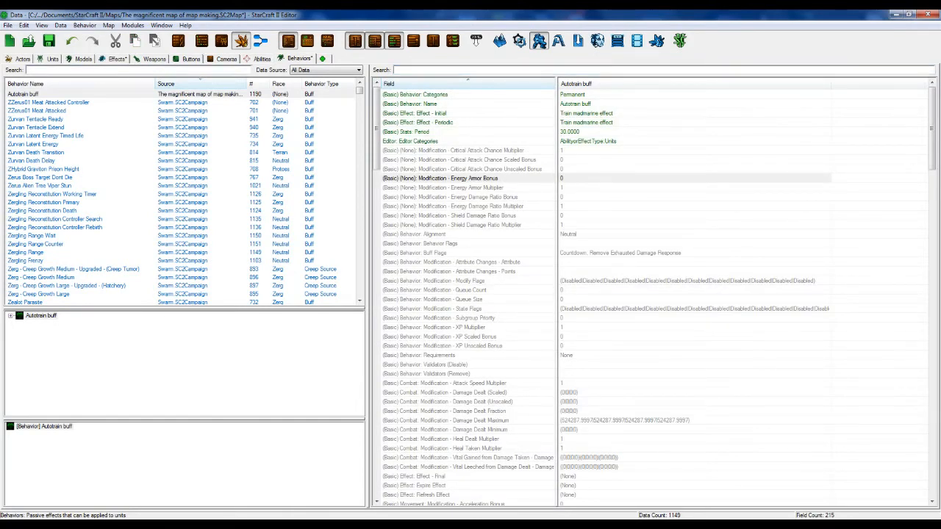
{"action": "left_click", "coordinate": [52, 59]}
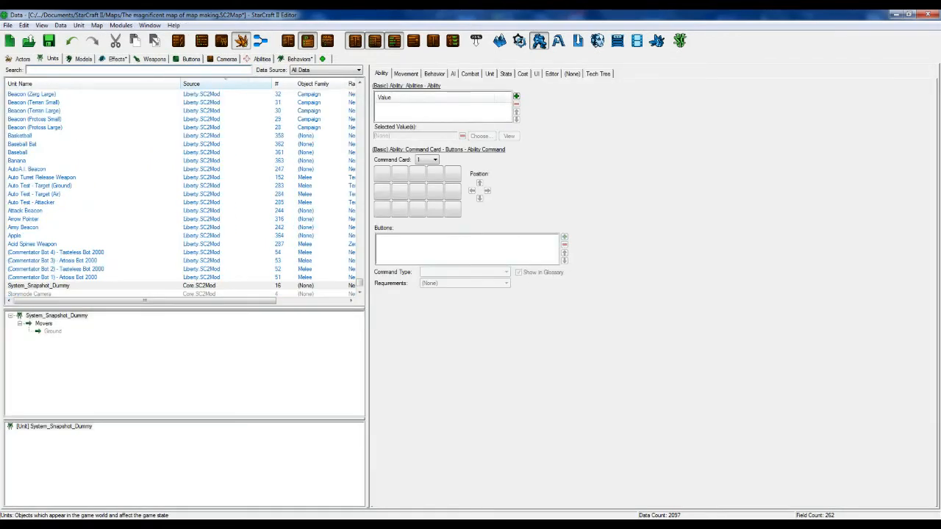
Add Autotrain buff to the Orbital Command unit's Behaviors list
{"action": "type", "text": "command"}
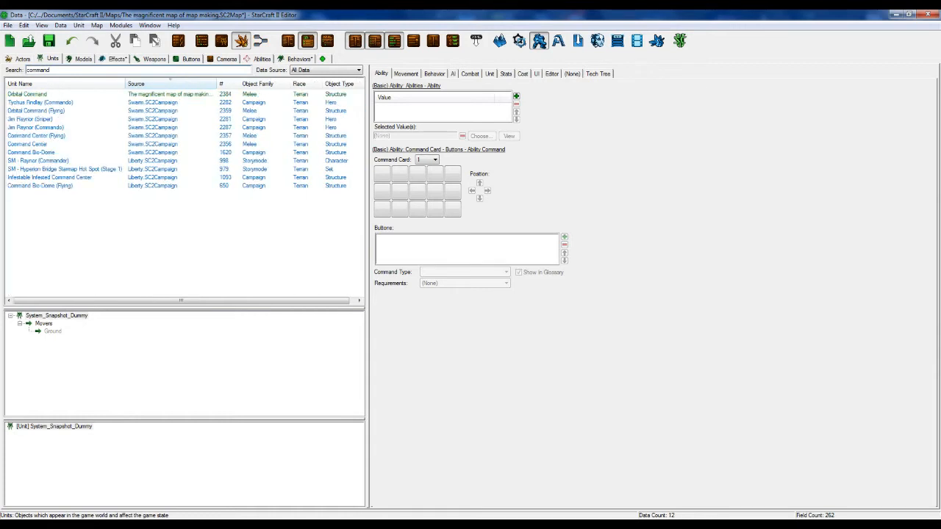
{"action": "left_click", "coordinate": [27, 94]}
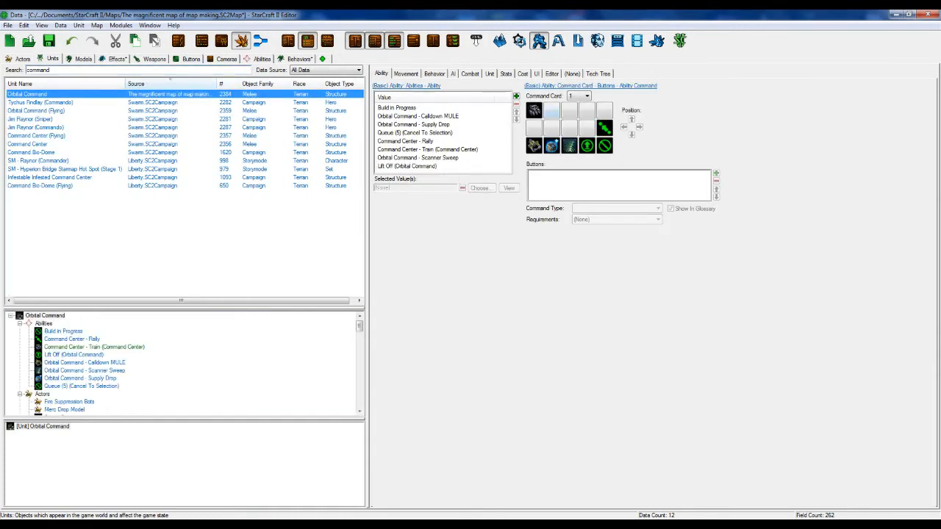
{"action": "left_click", "coordinate": [435, 73]}
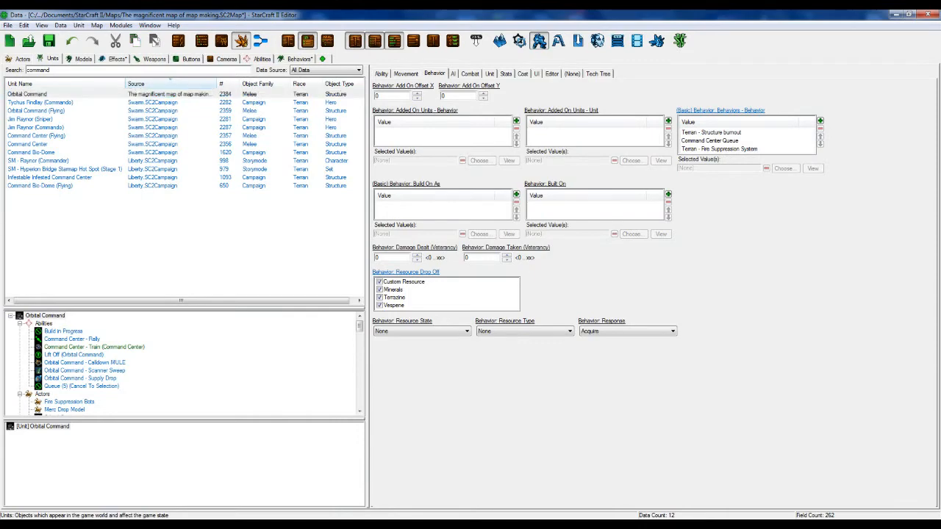
{"action": "left_click", "coordinate": [480, 160]}
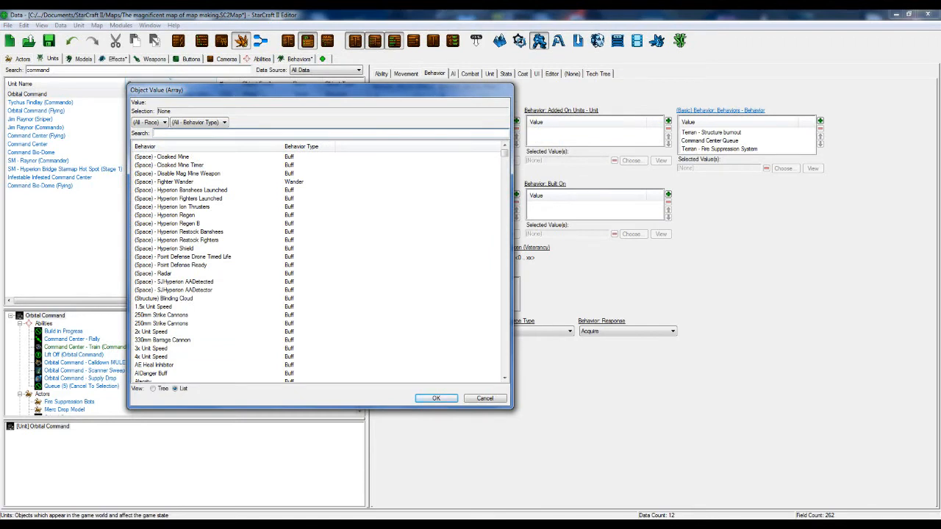
{"action": "type", "text": "train buff"}
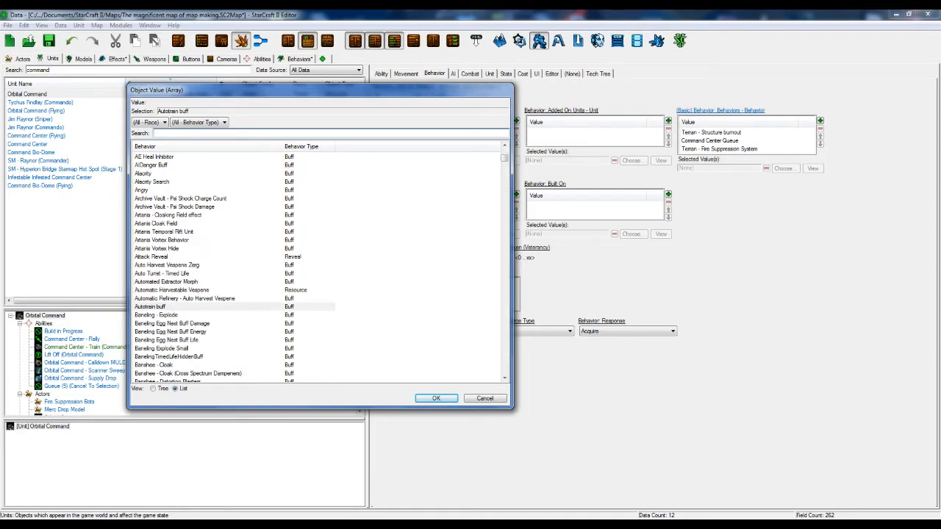
{"action": "scroll", "scroll_direction": "up", "scroll_amount": 3}
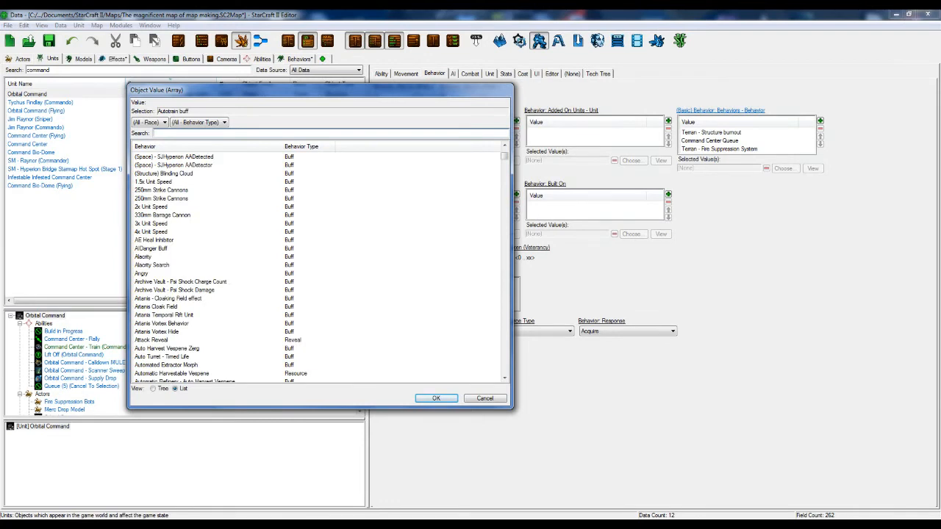
{"action": "type", "text": "auto"}
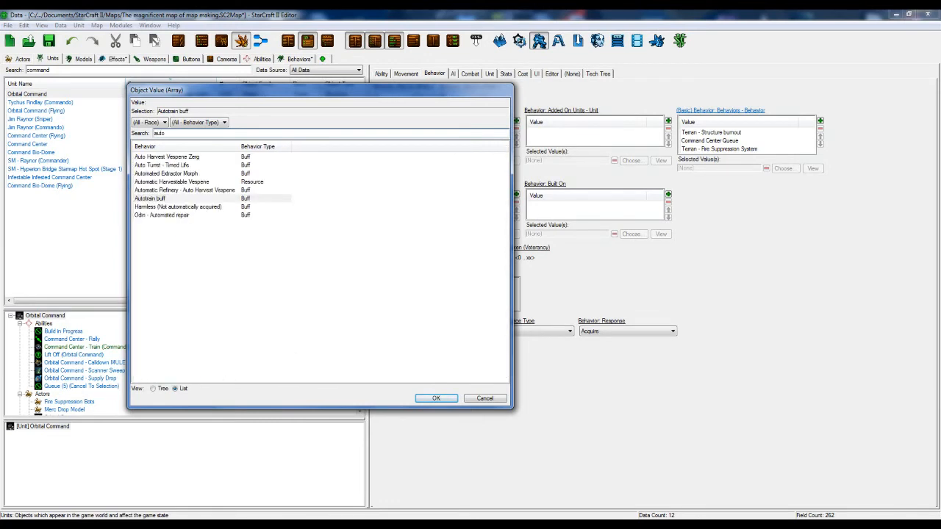
{"action": "left_click", "coordinate": [436, 398]}
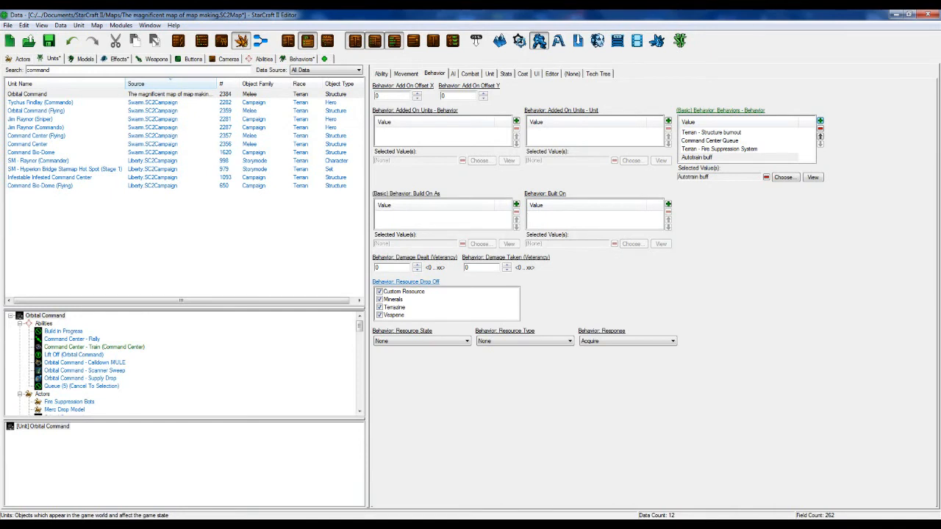
{"action": "left_click", "coordinate": [381, 73]}
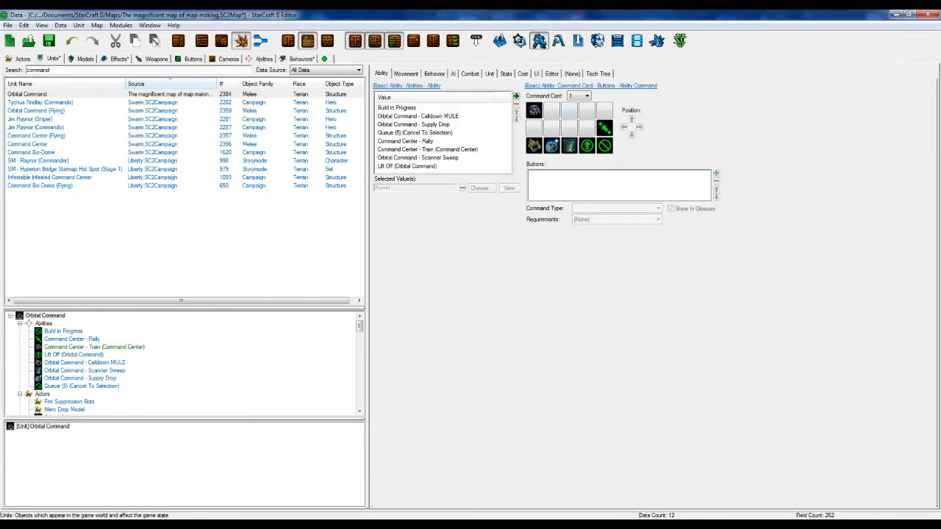
{"action": "left_click", "coordinate": [551, 110]}
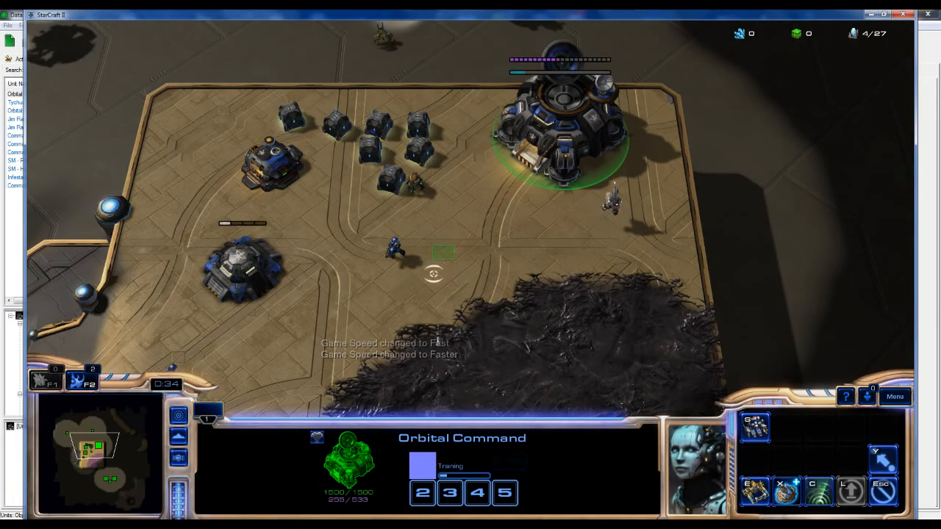
Select the spawned Free mad marine on the test map to inspect it
{"action": "left_click", "coordinate": [397, 250]}
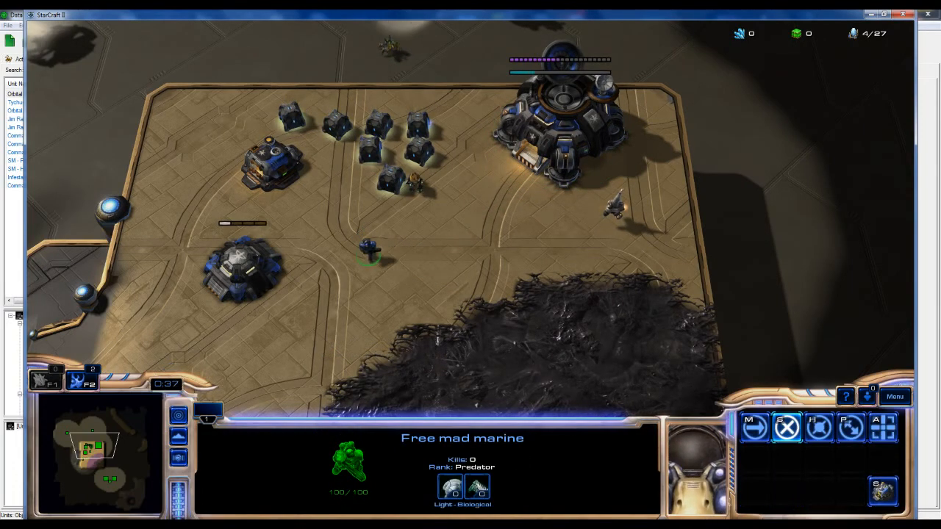